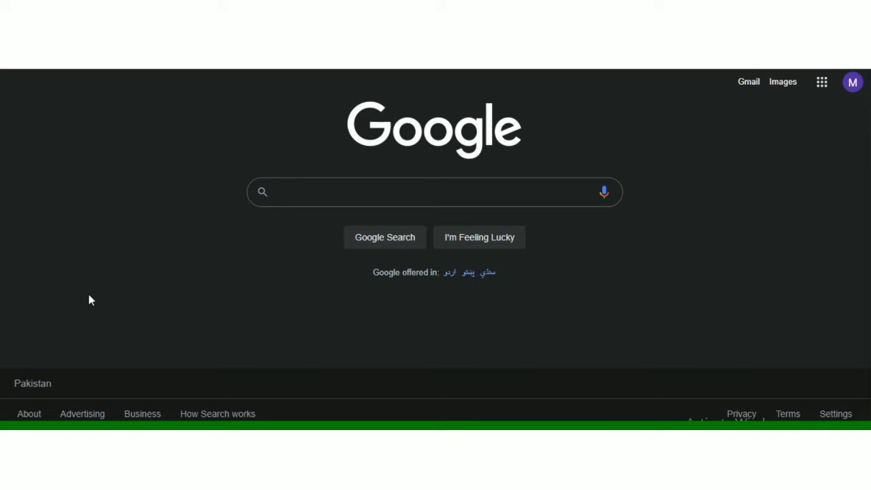
Search Google for "naukrigulf" using the dropdown suggestion from typing "na".
click(436, 191)
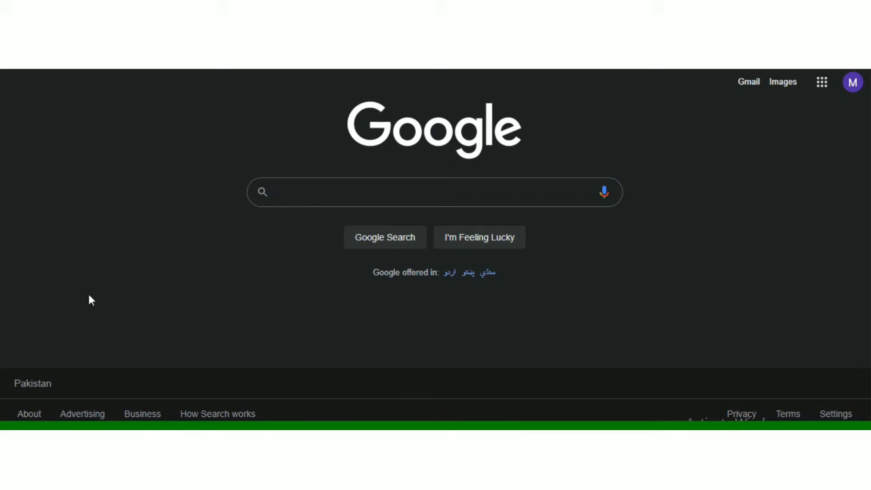
click(435, 191)
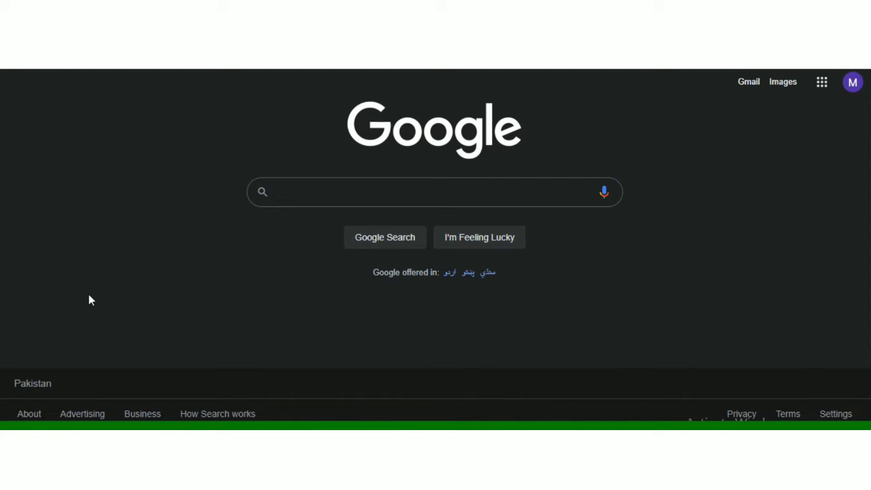
text(na)
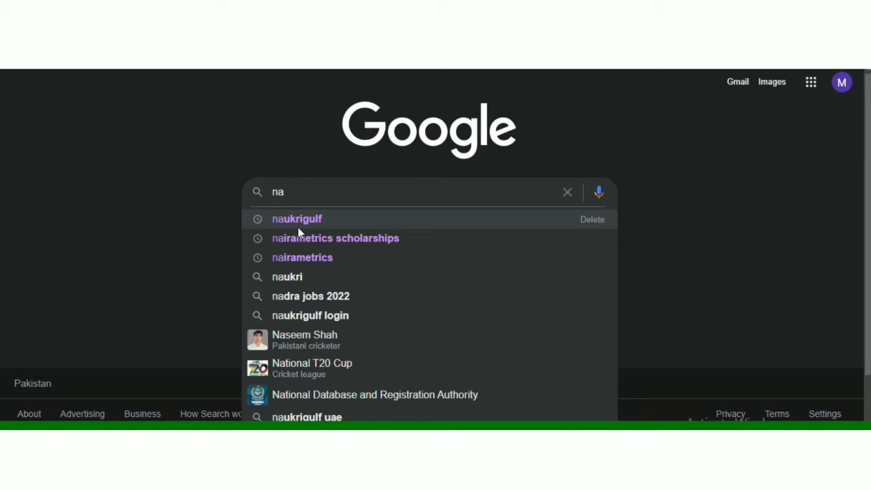
click(297, 218)
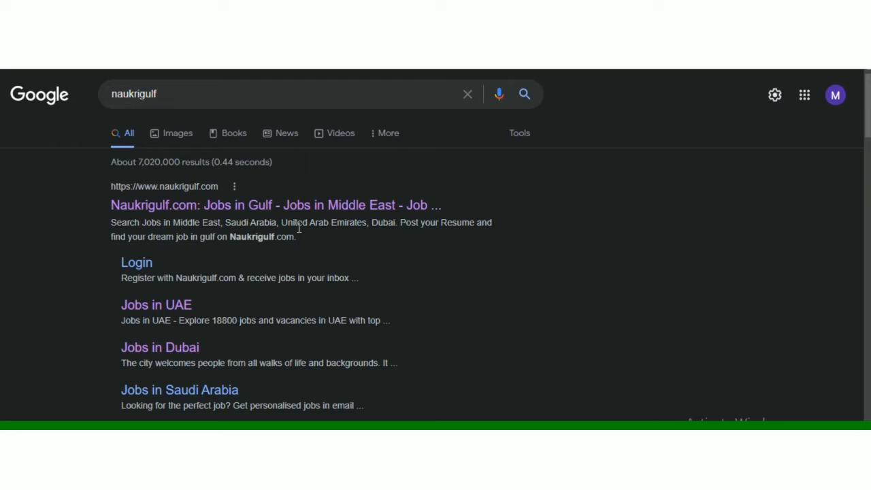
mouse_move(275, 204)
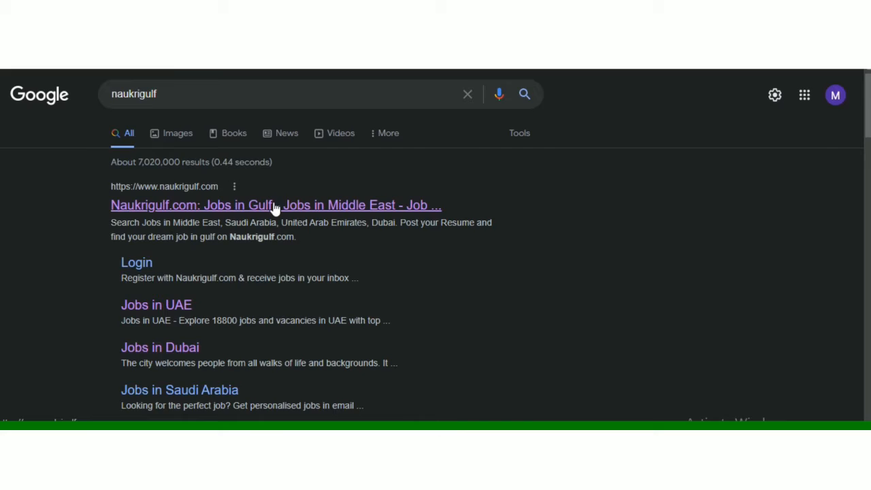
Enter Naukrigulf.com from the results and move down the homepage to Jobs By Location.
click(275, 204)
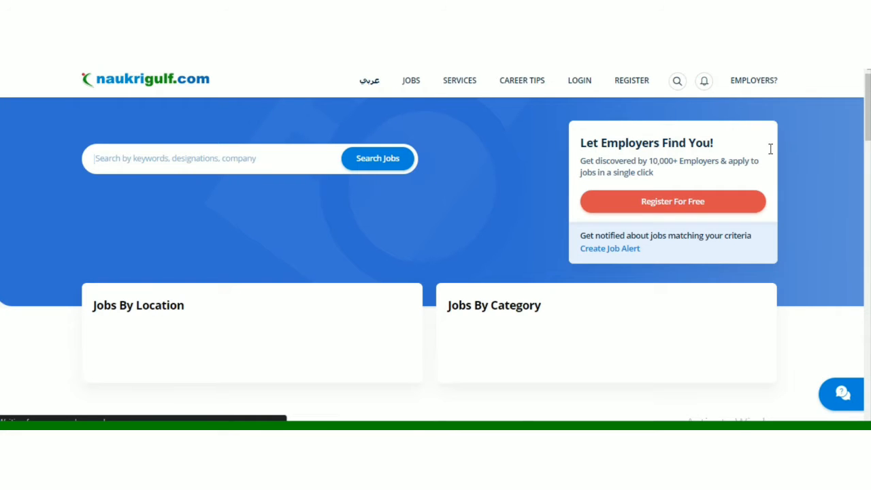
scroll(down, 3)
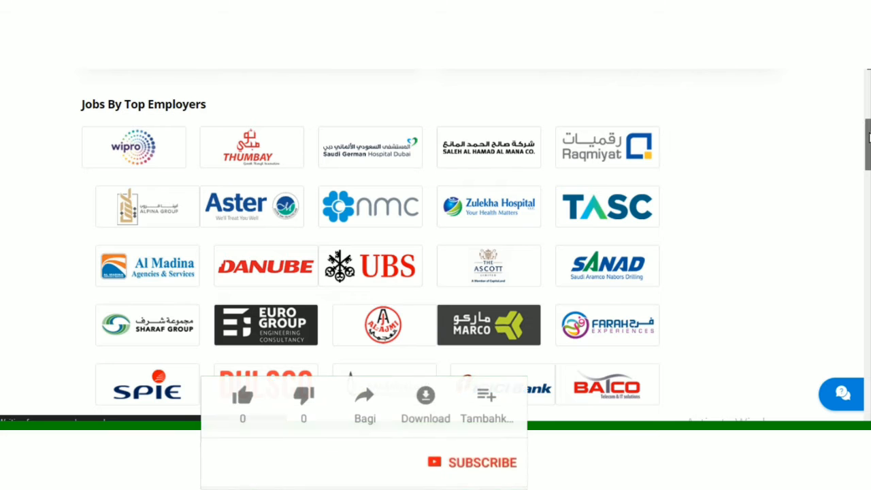
scroll(down, 3)
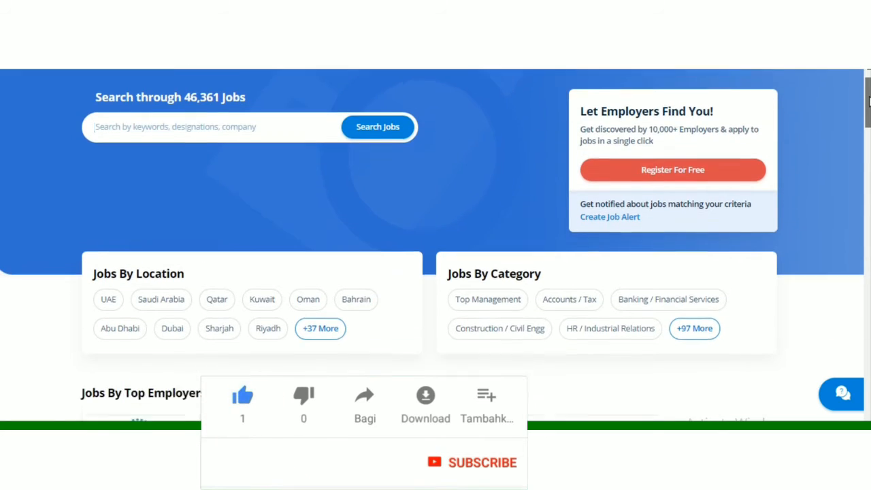
scroll(down, 3)
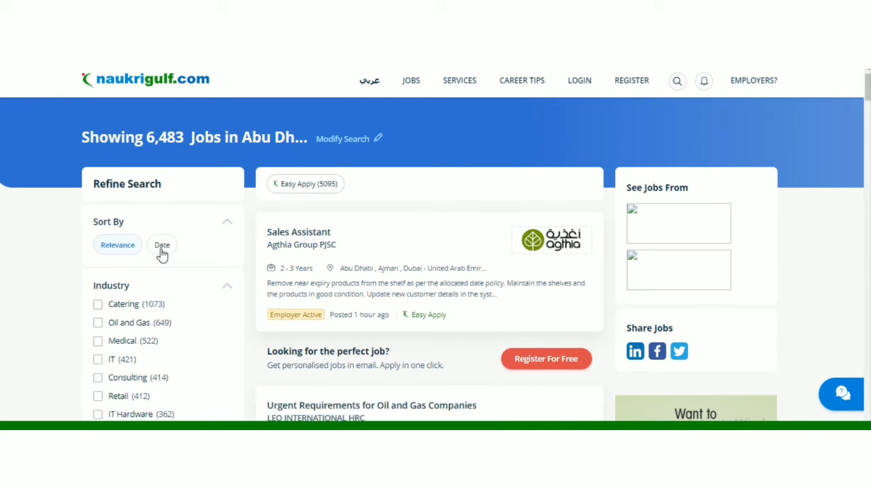
Sort the Abu Dhabi job listings by date so the newest appear first.
click(161, 245)
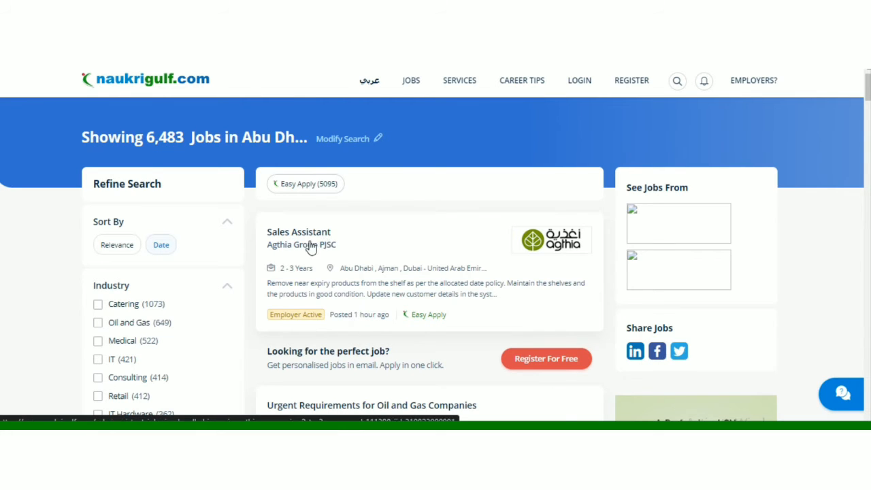
mouse_move(313, 253)
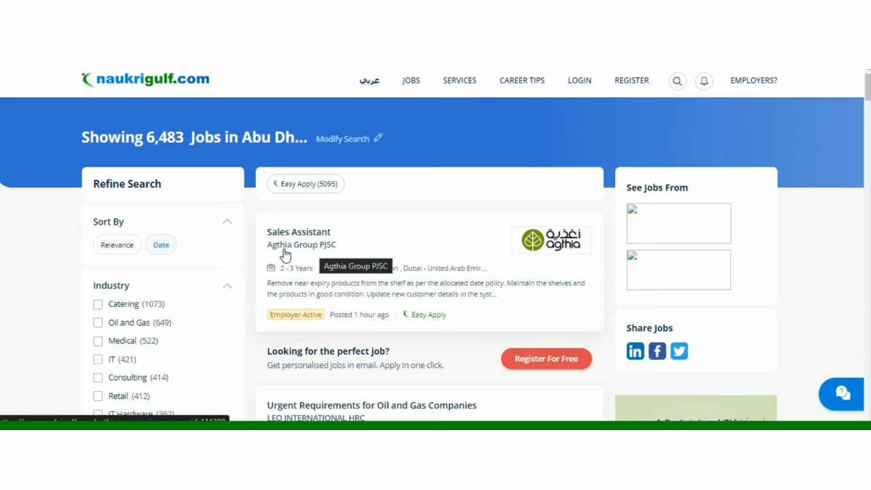
mouse_move(340, 256)
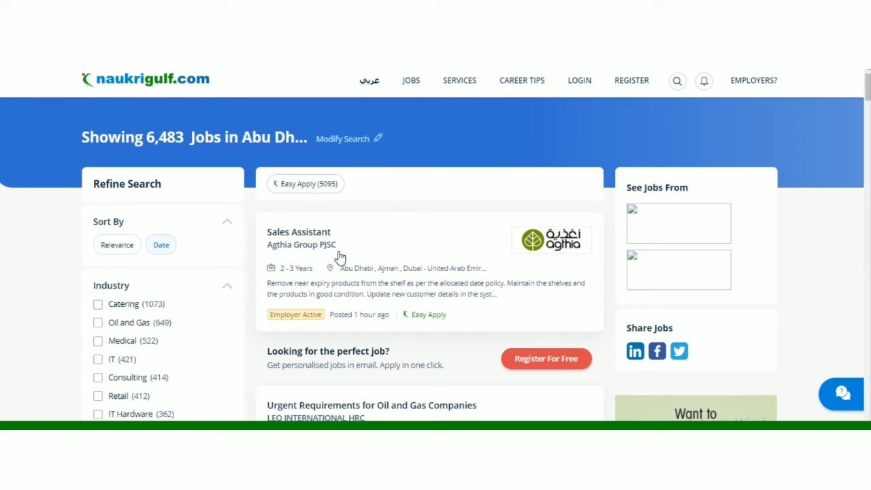
mouse_move(291, 330)
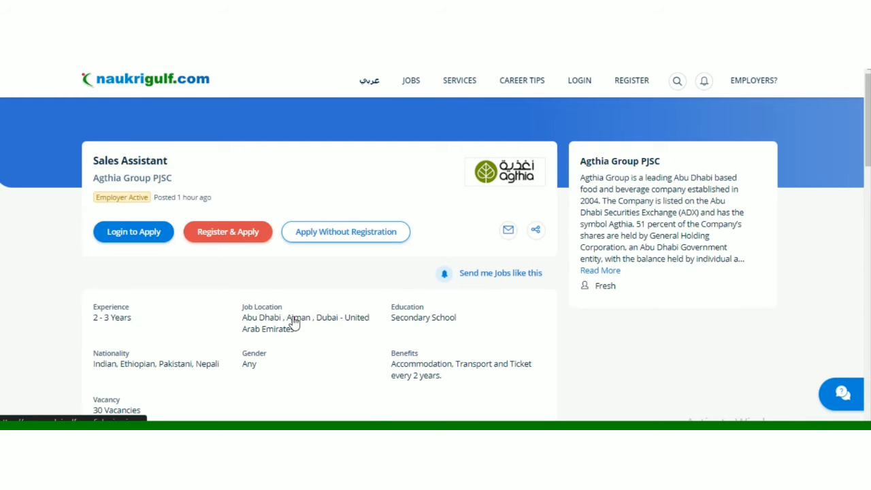
mouse_move(830, 205)
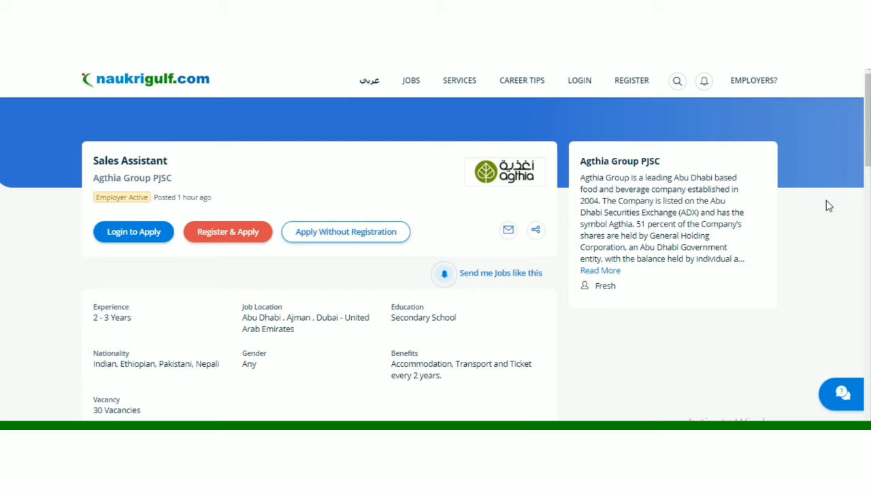
scroll(down, 3)
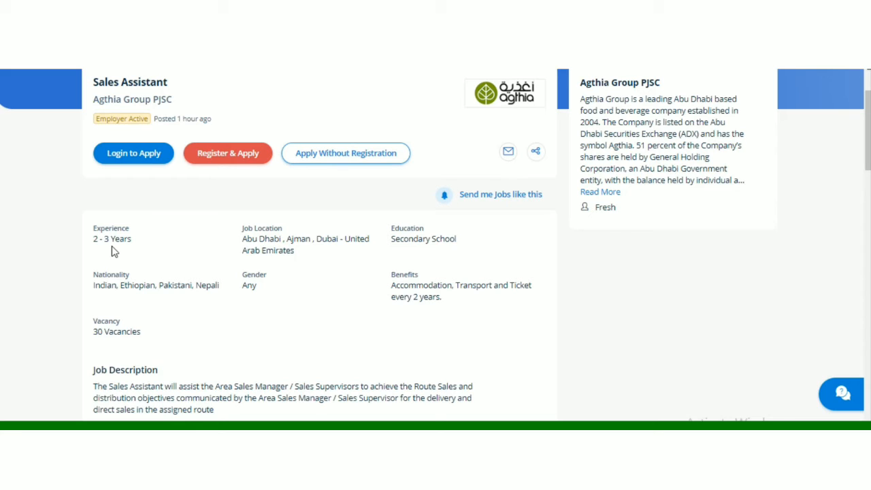
mouse_move(414, 307)
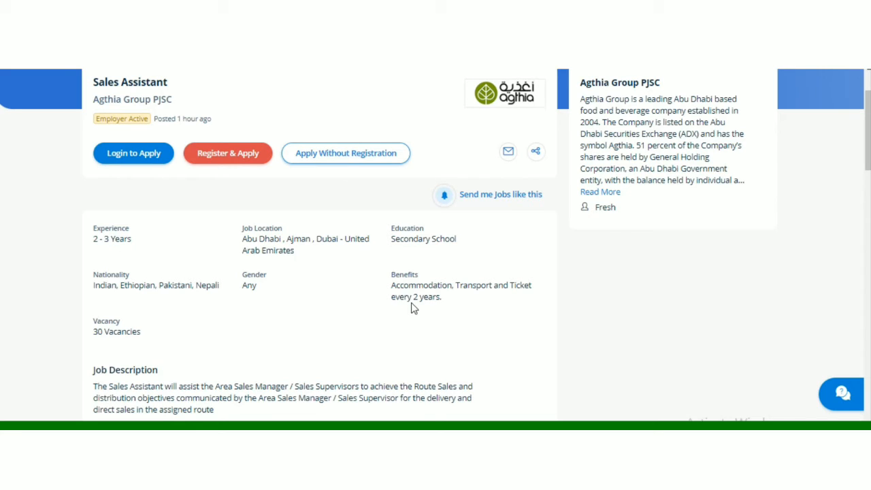
mouse_move(758, 226)
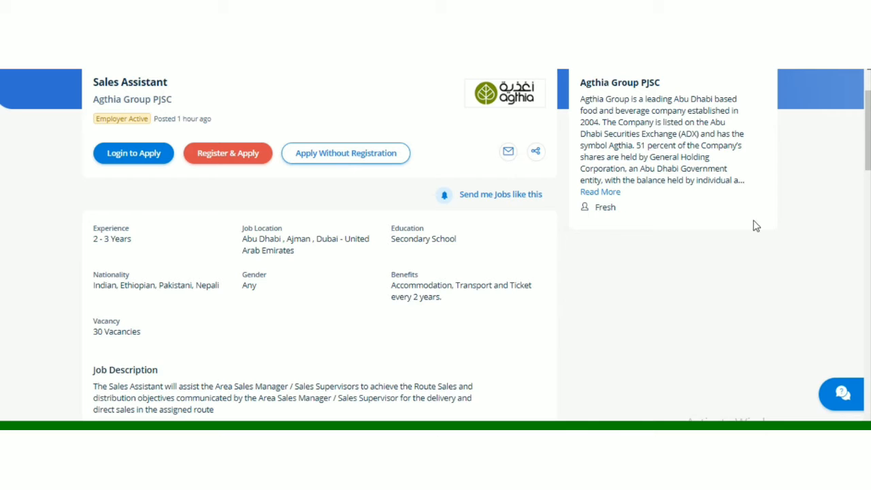
scroll(down, 3)
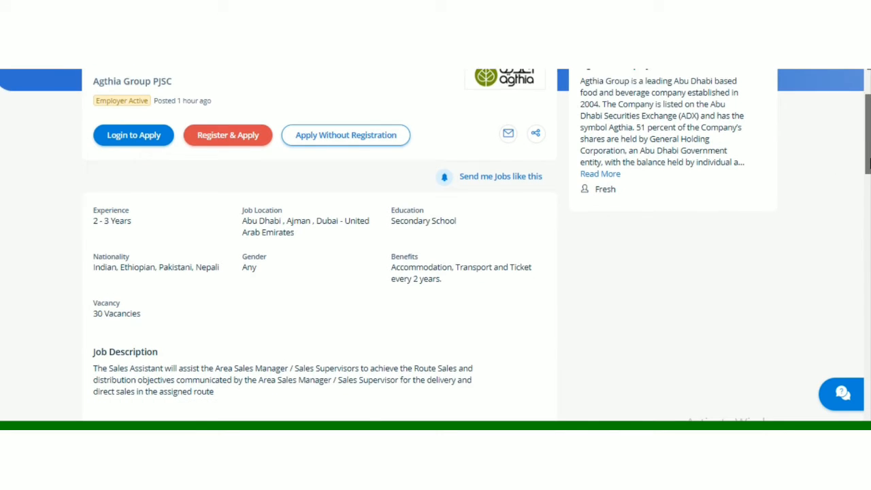
scroll(down, 3)
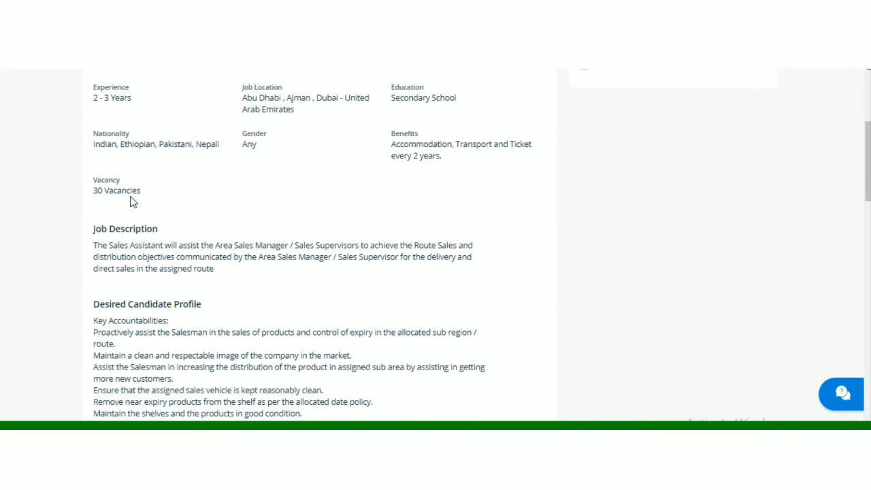
mouse_move(219, 283)
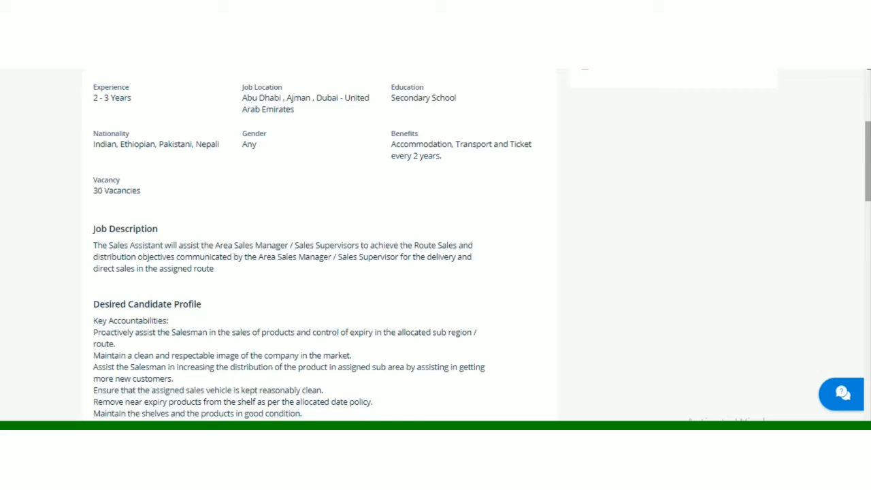
scroll(down, 3)
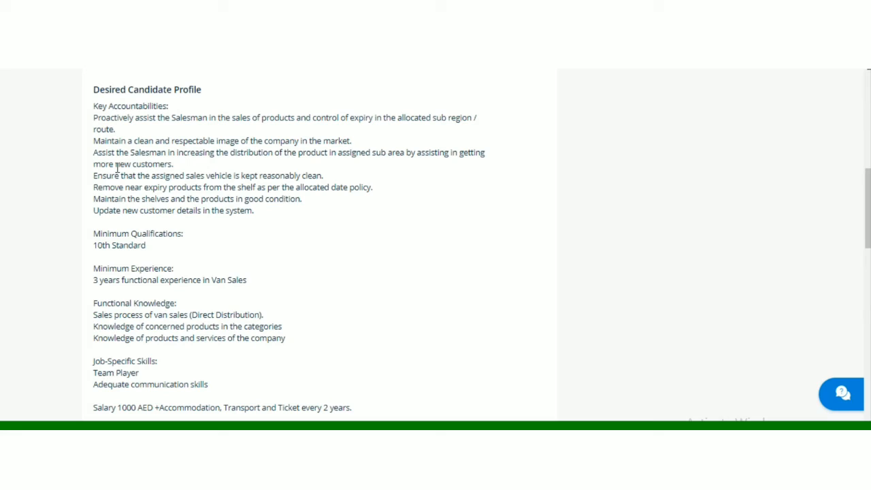
mouse_move(247, 167)
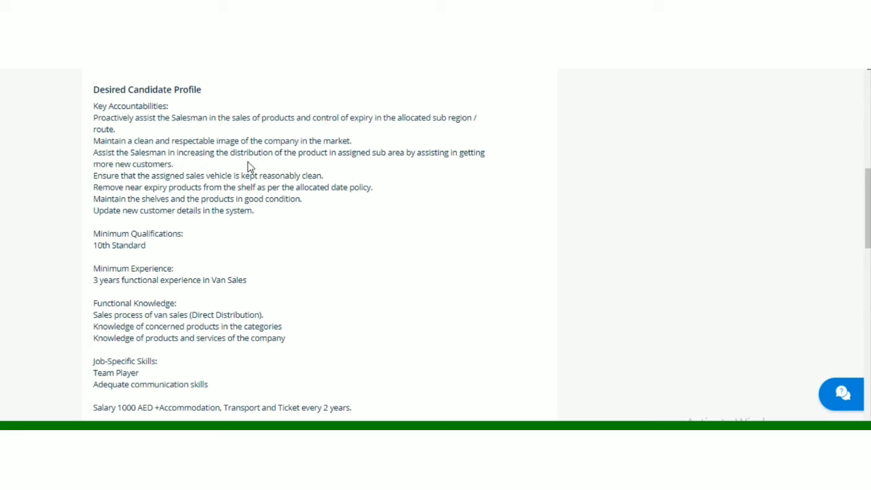
mouse_move(365, 155)
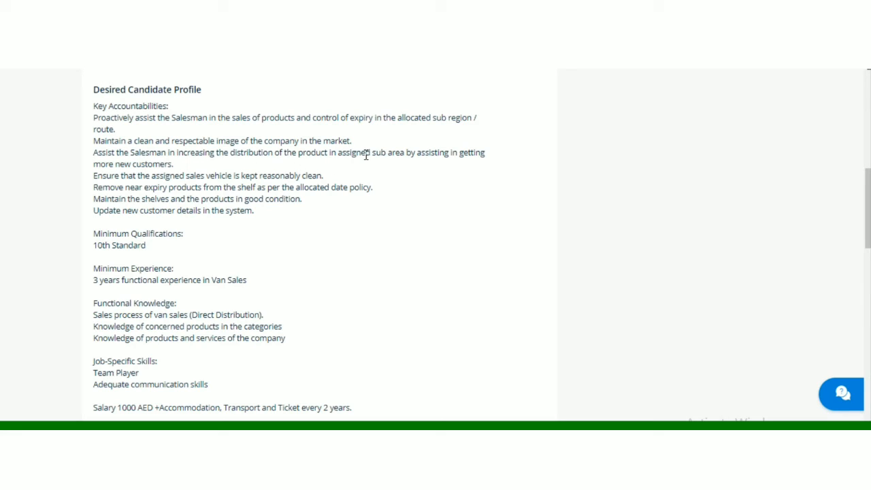
mouse_move(117, 188)
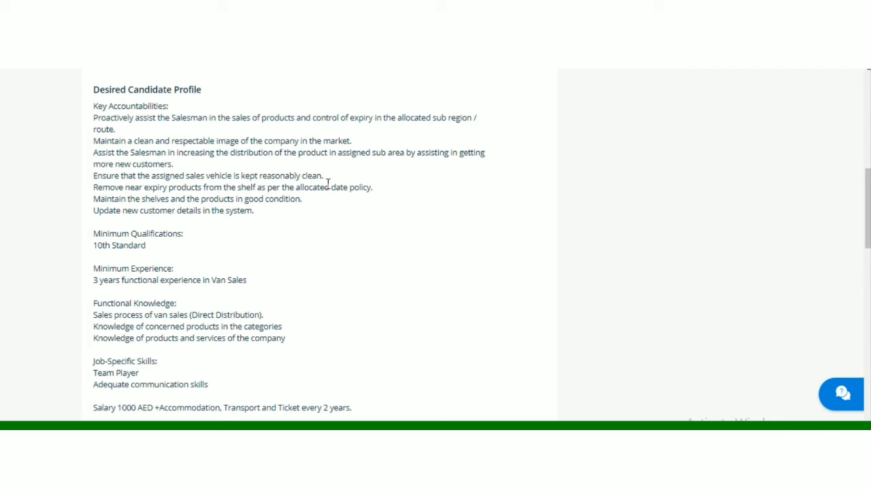
mouse_move(191, 202)
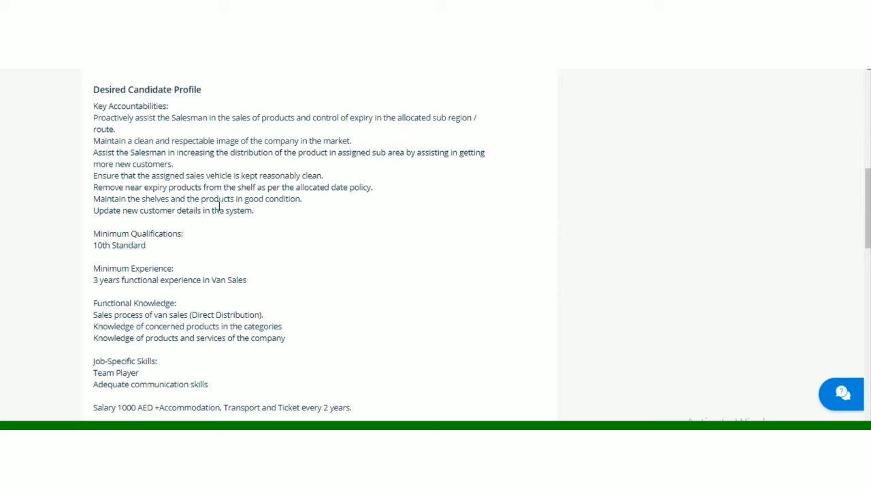
mouse_move(155, 225)
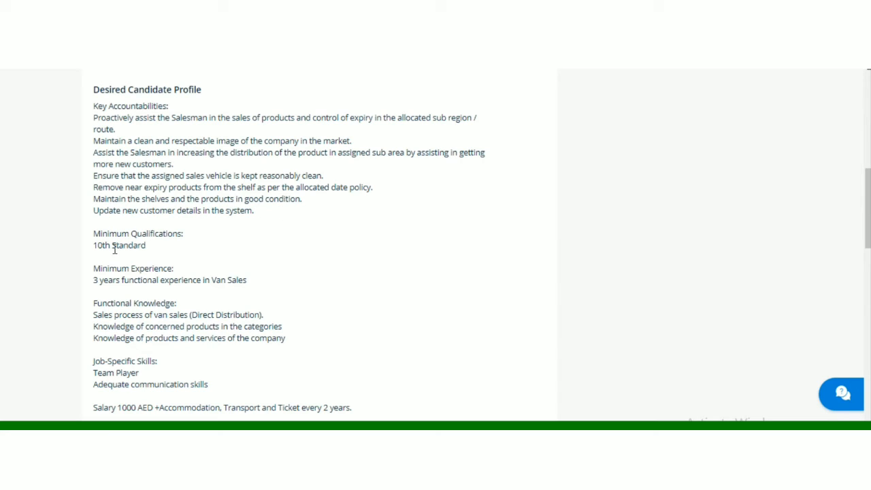
mouse_move(106, 256)
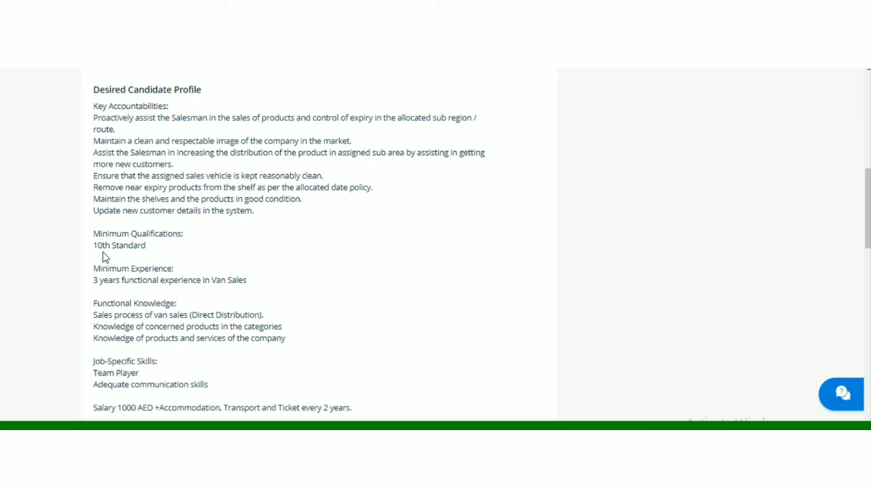
mouse_move(114, 294)
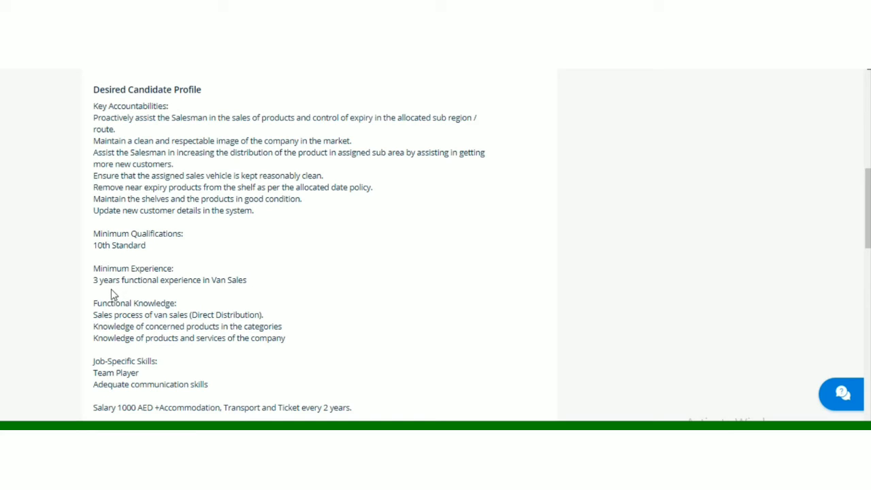
mouse_move(150, 308)
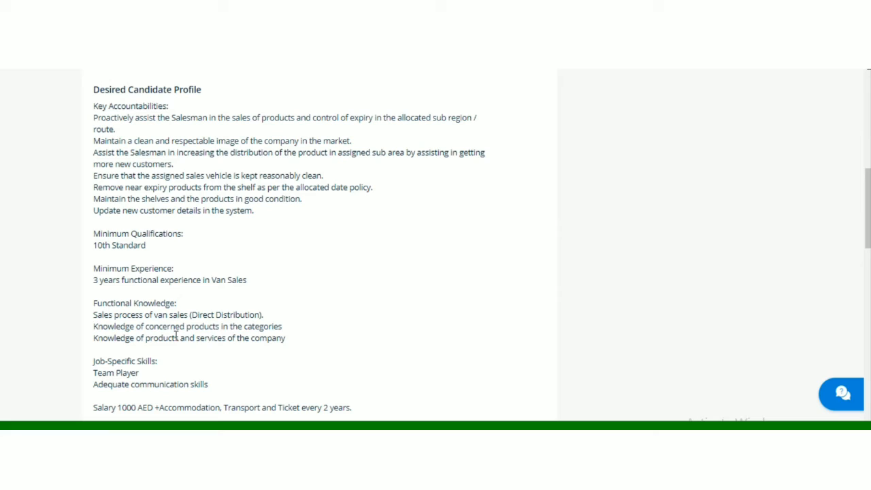
mouse_move(122, 354)
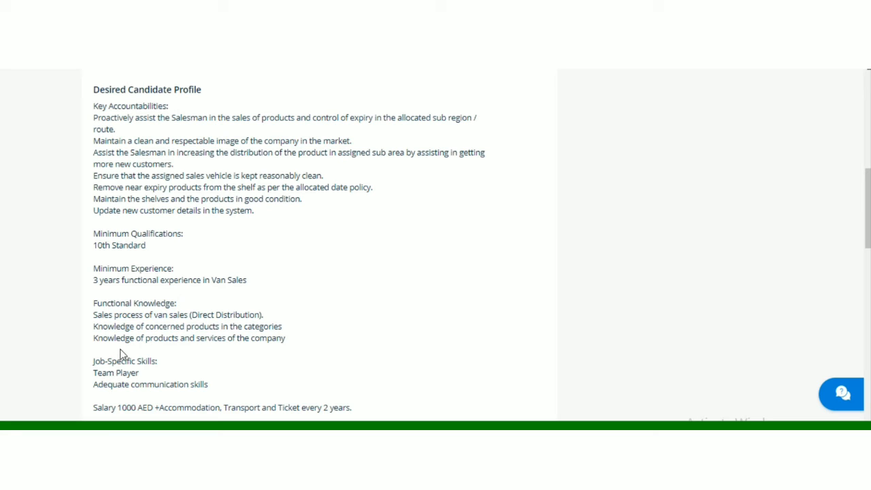
mouse_move(161, 360)
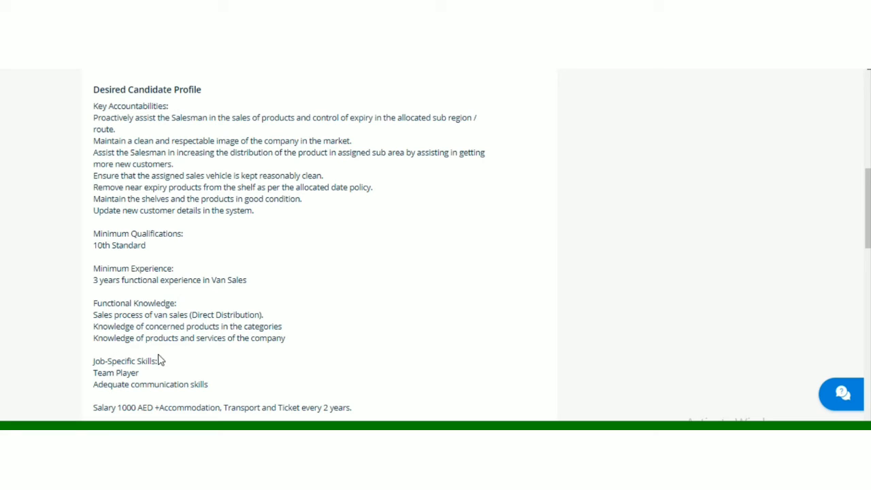
mouse_move(176, 362)
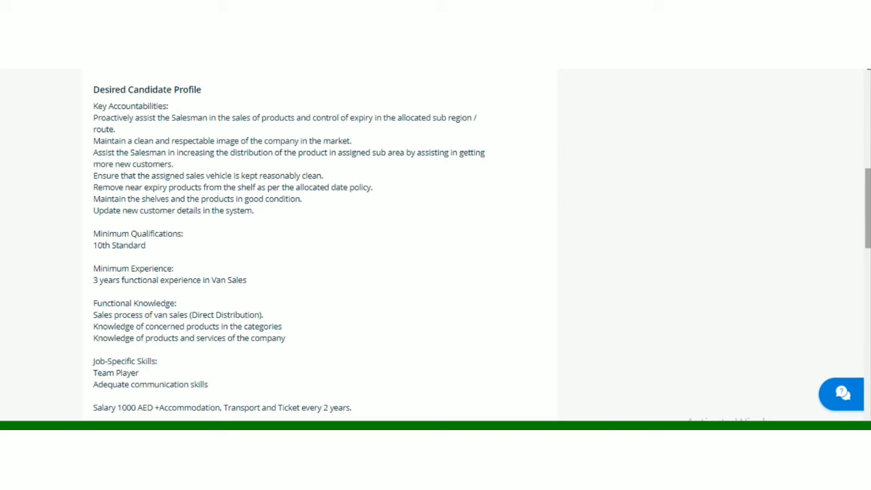
Scroll to the posting's Company Industry, Keywords and apply buttons.
scroll(down, 3)
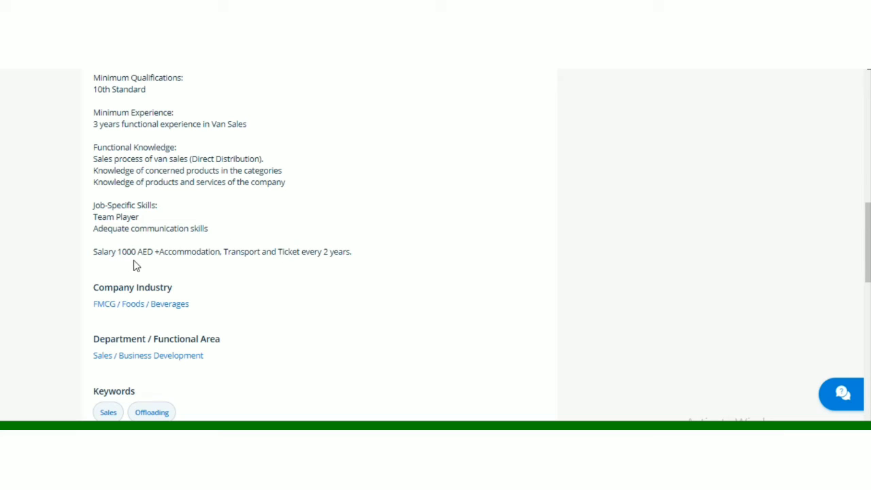
mouse_move(351, 264)
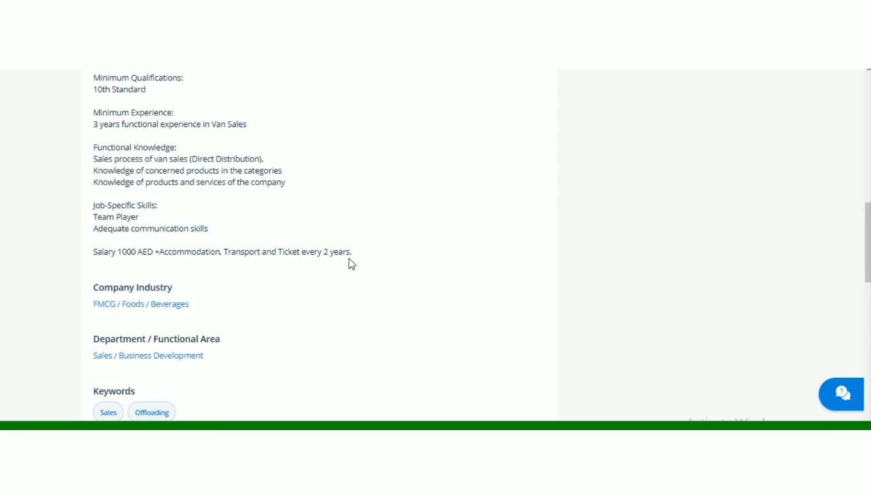
mouse_move(177, 294)
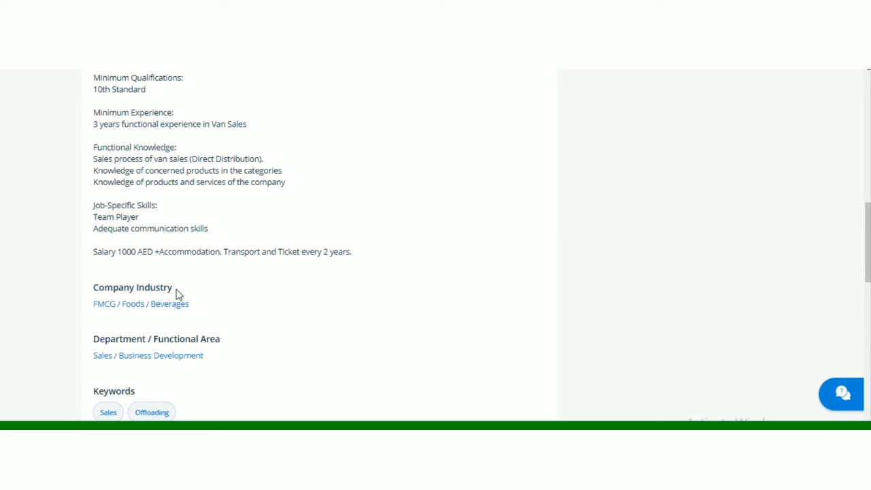
mouse_move(139, 345)
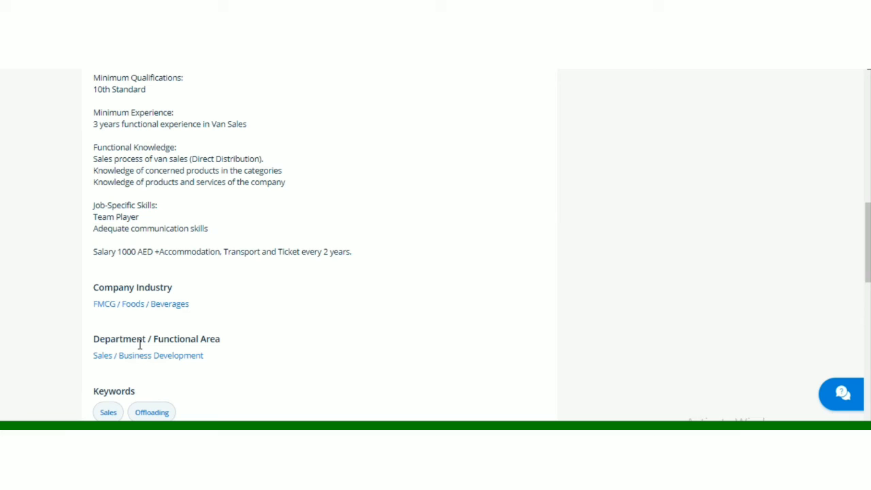
scroll(down, 3)
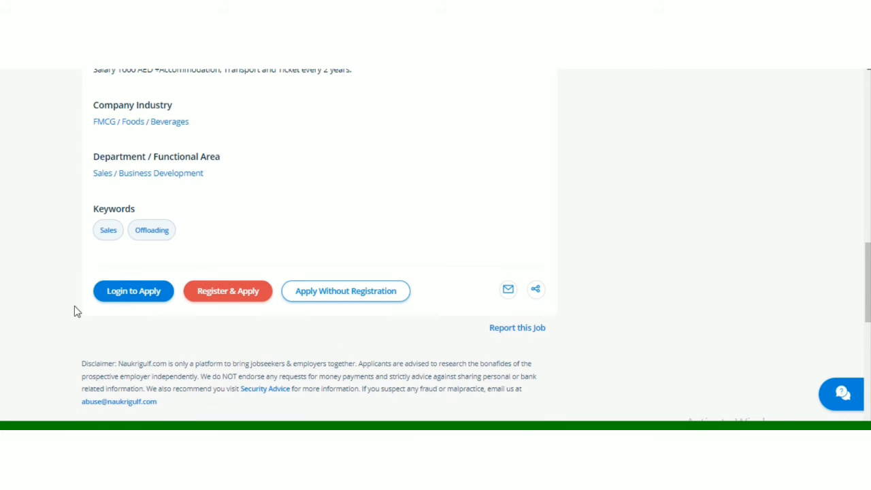
mouse_move(305, 313)
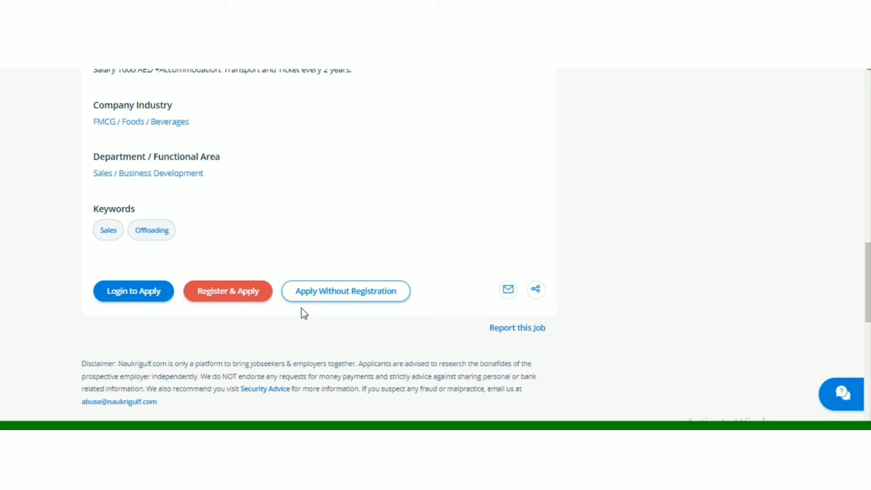
mouse_move(360, 281)
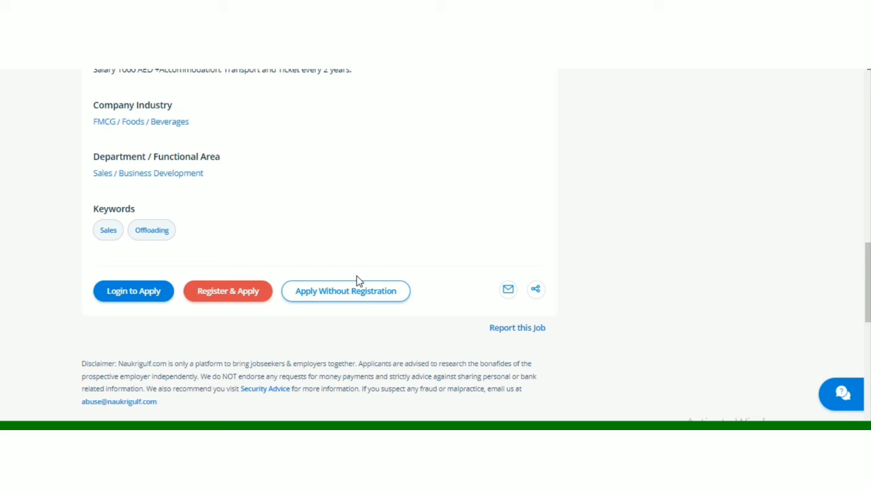
mouse_move(365, 304)
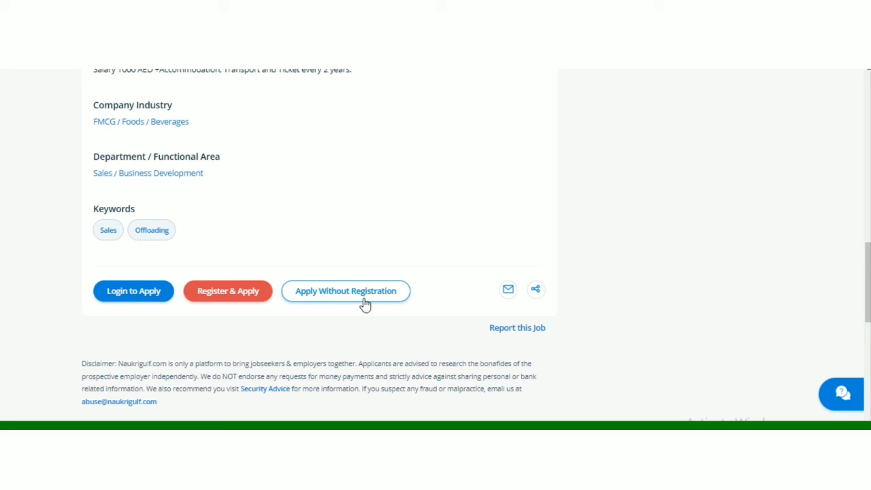
click(346, 291)
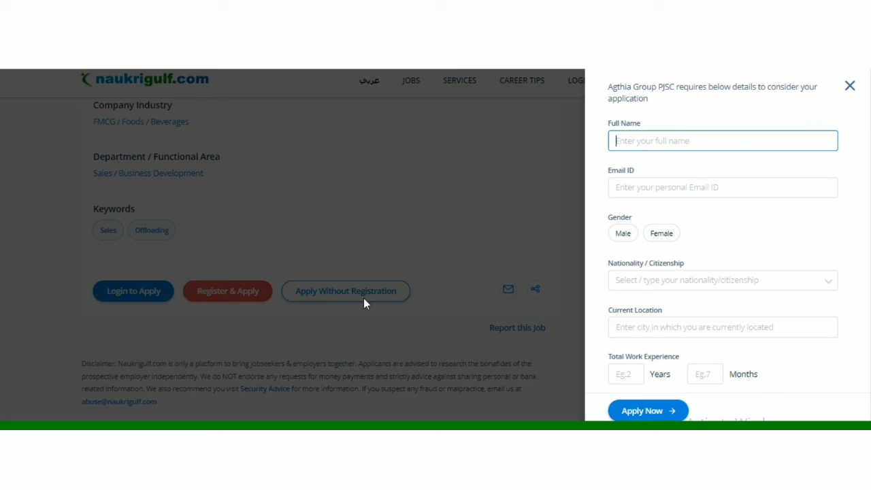
mouse_move(659, 305)
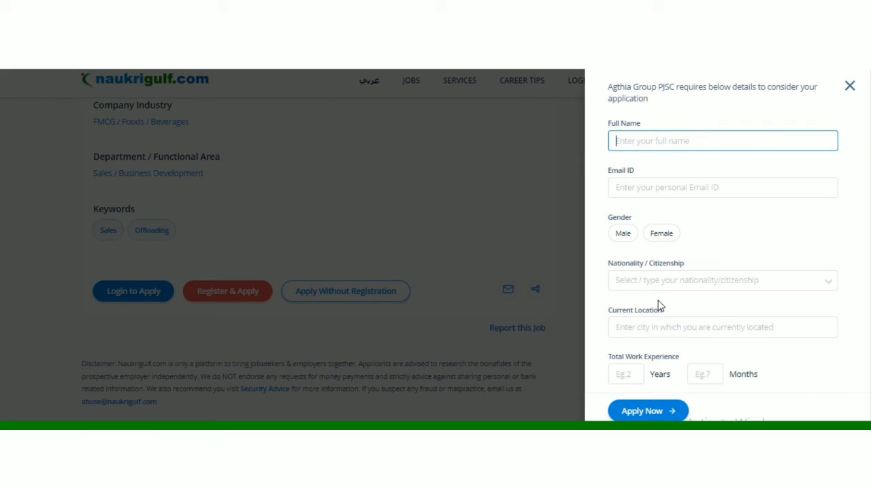
mouse_move(657, 321)
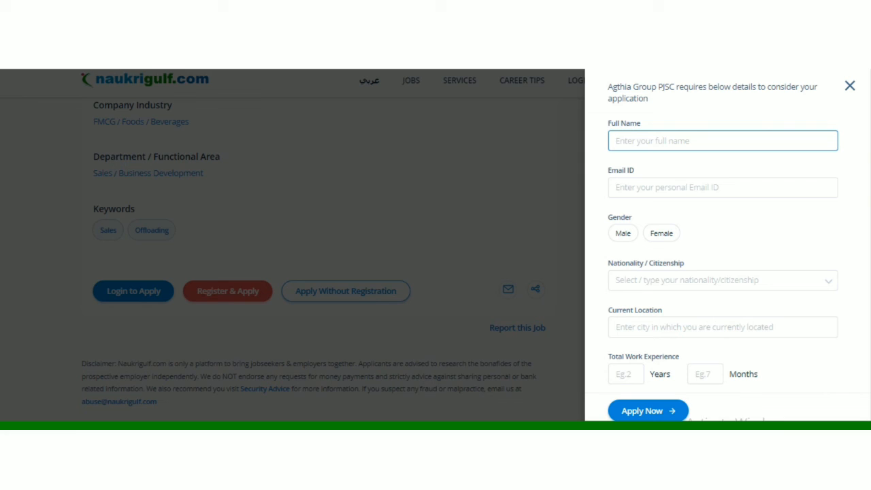
click(850, 84)
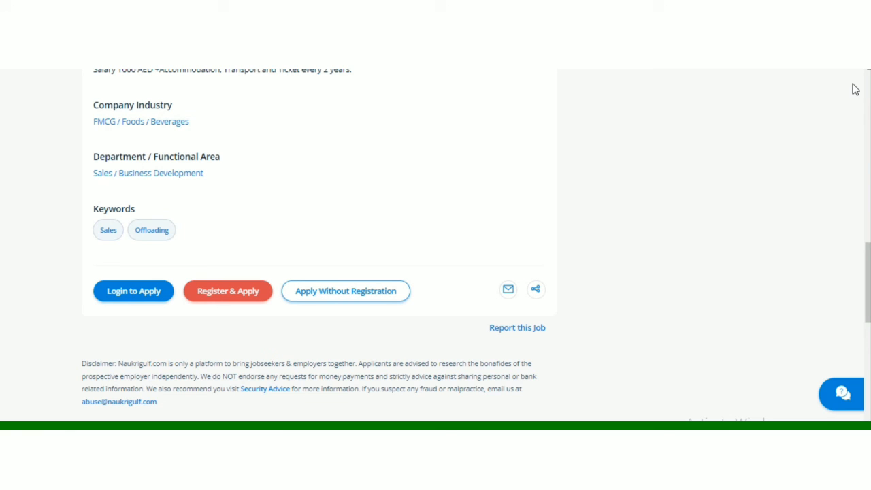